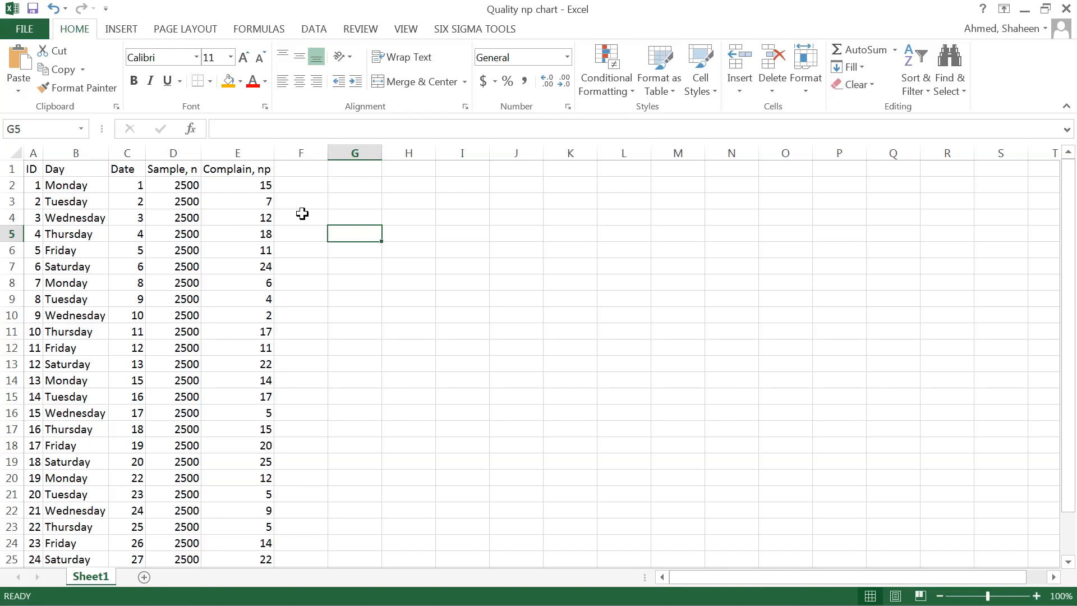
mouse_move(310, 168)
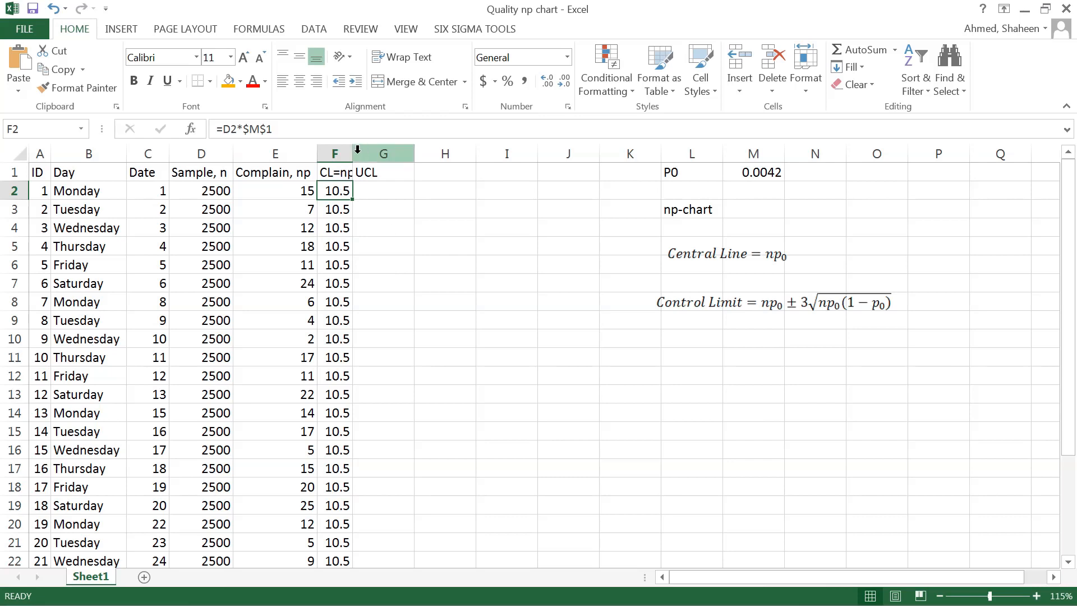
- Begin the UCL formula in G2 with =F2+ toward 20.2007
type("=F2+")
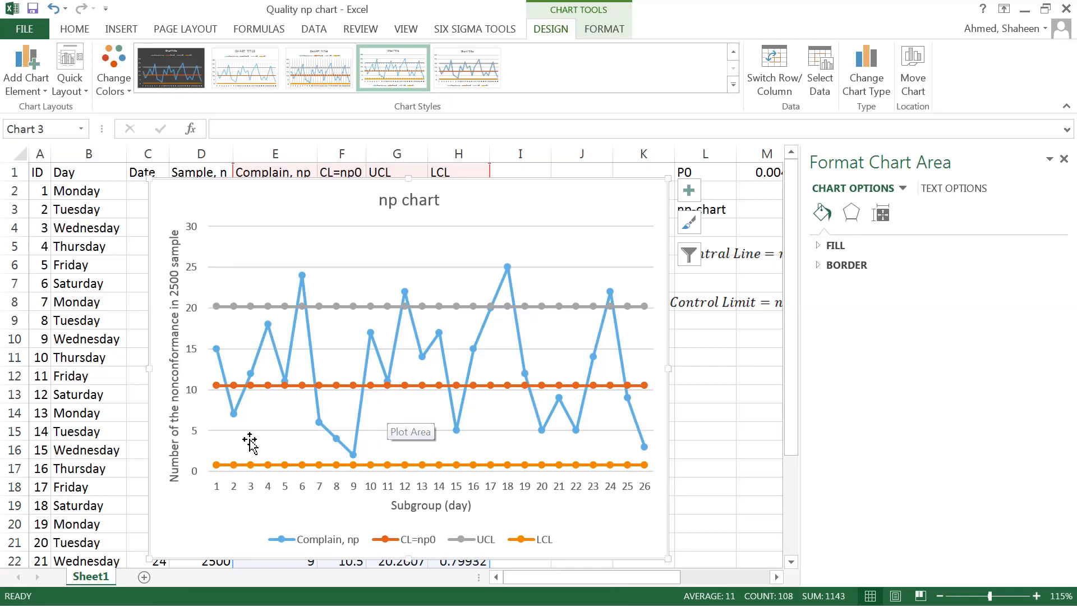
- Select the chart to add its title and axis labels
left_click(199, 190)
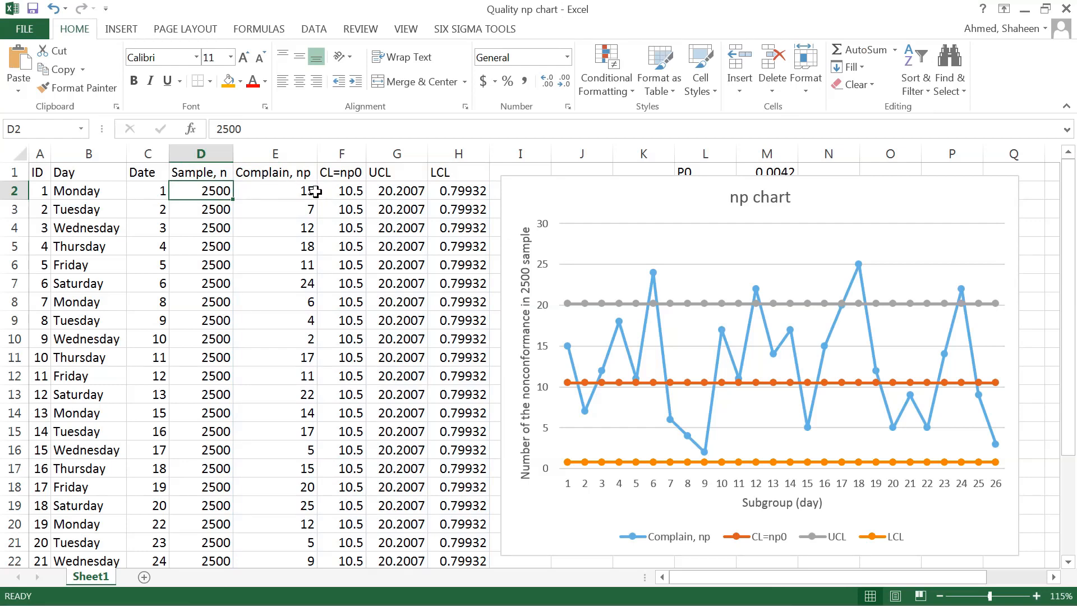